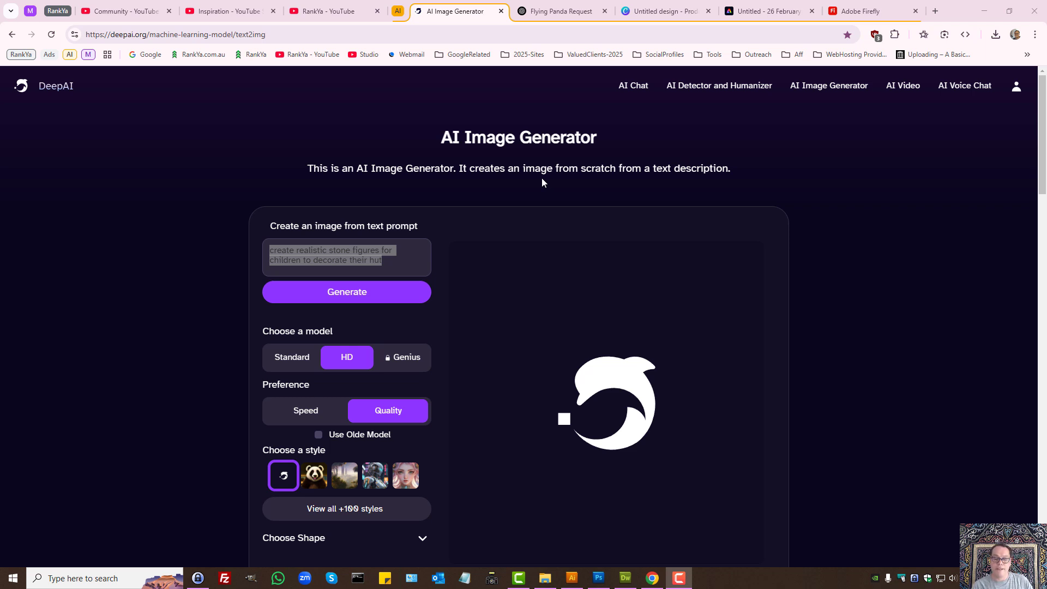
mouse_move(524, 185)
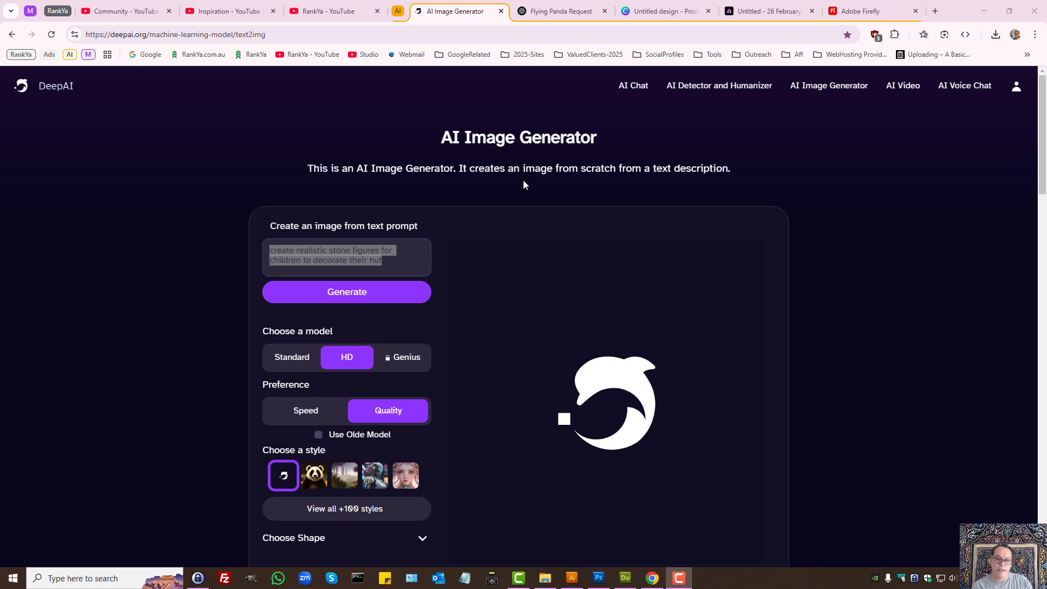
mouse_move(615, 187)
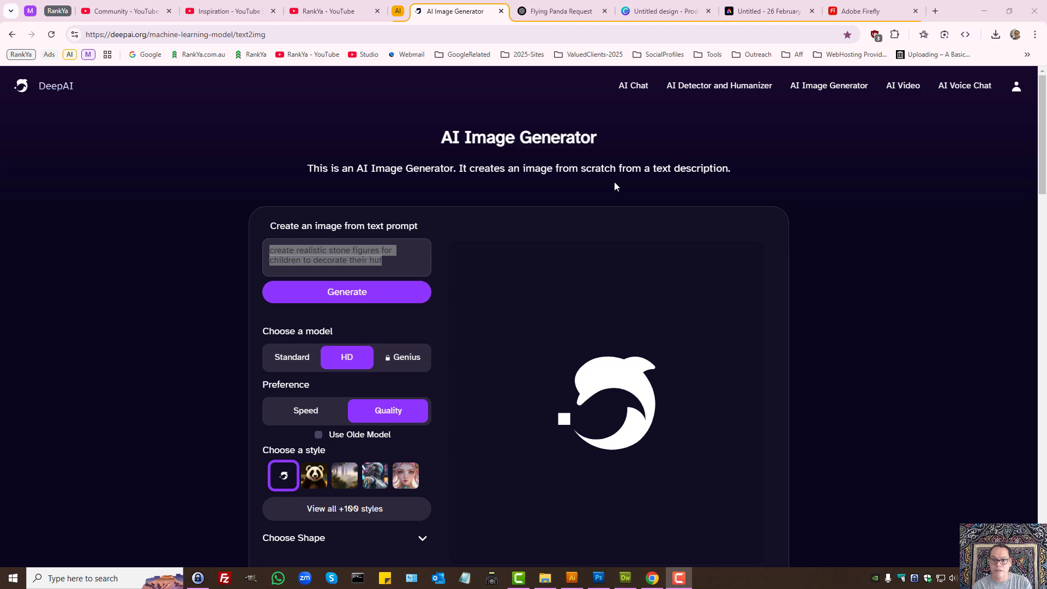
mouse_move(630, 251)
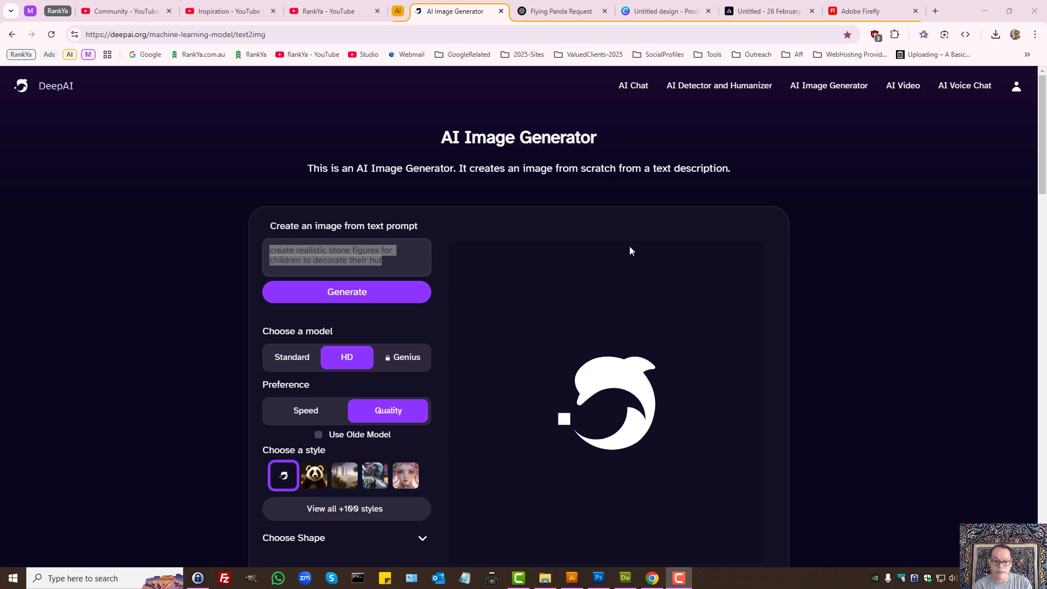
mouse_move(381, 321)
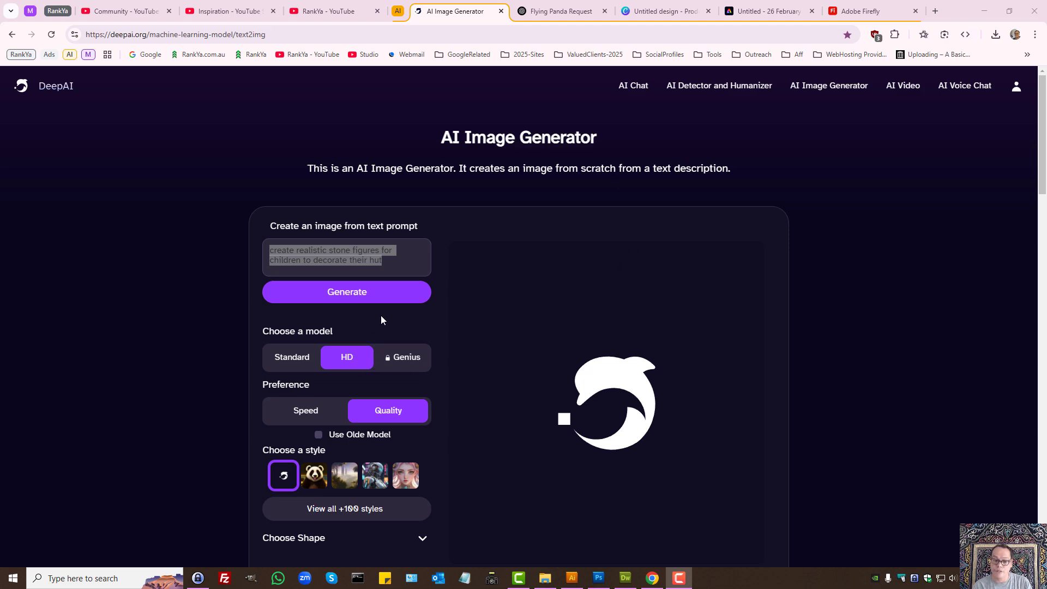
Generate an HD-model image of stone figures around a small stone hut
scroll(down, 3)
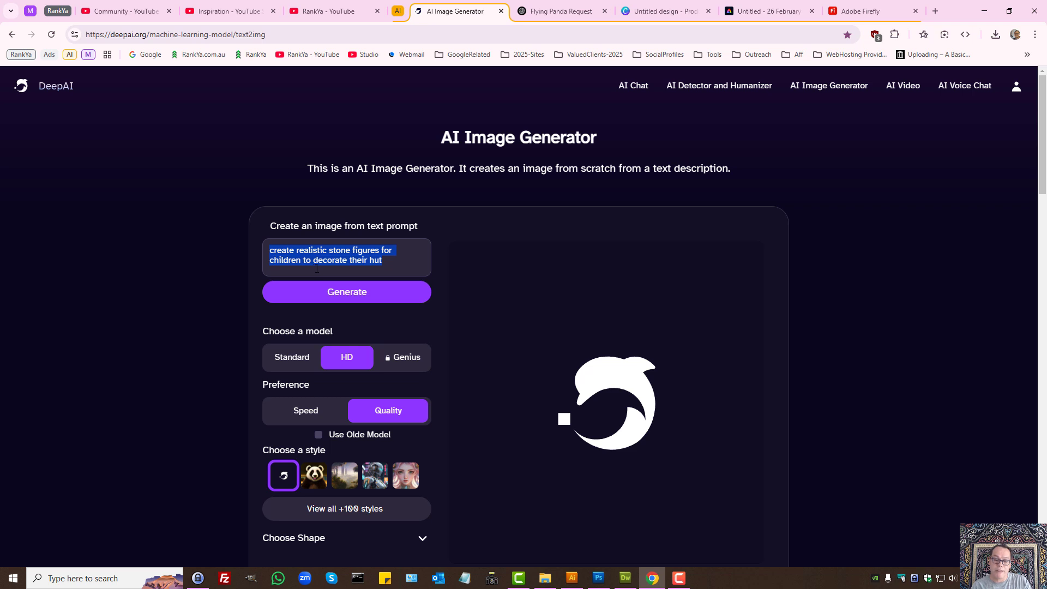
mouse_move(345, 260)
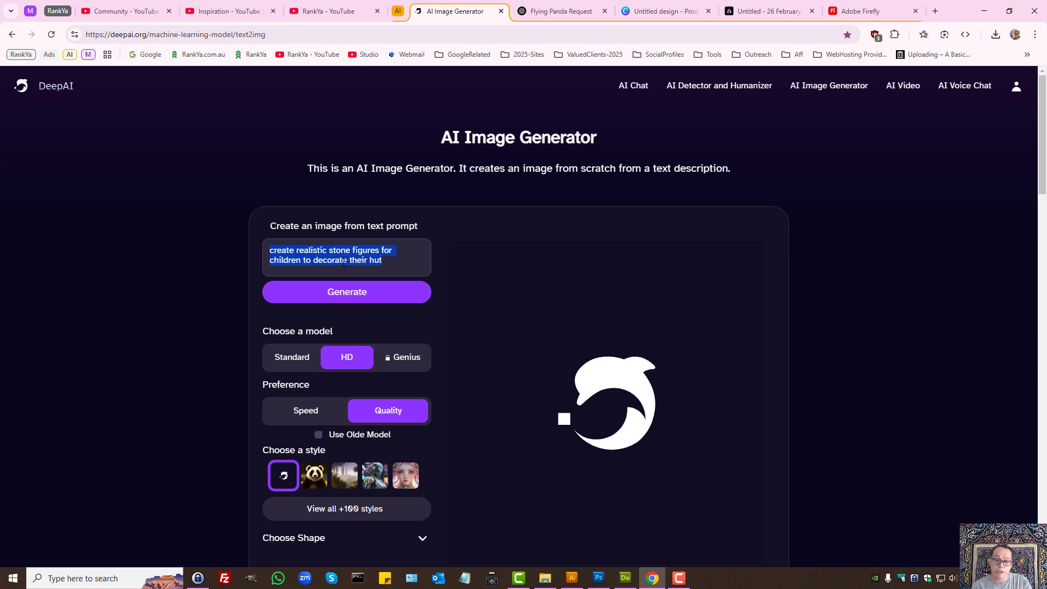
mouse_move(556, 339)
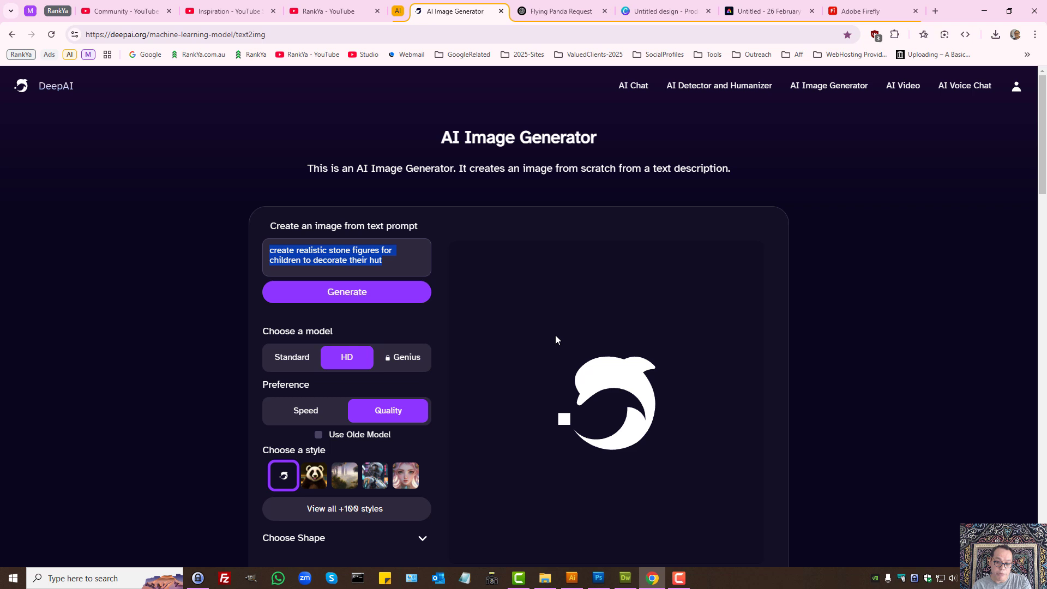
mouse_move(538, 352)
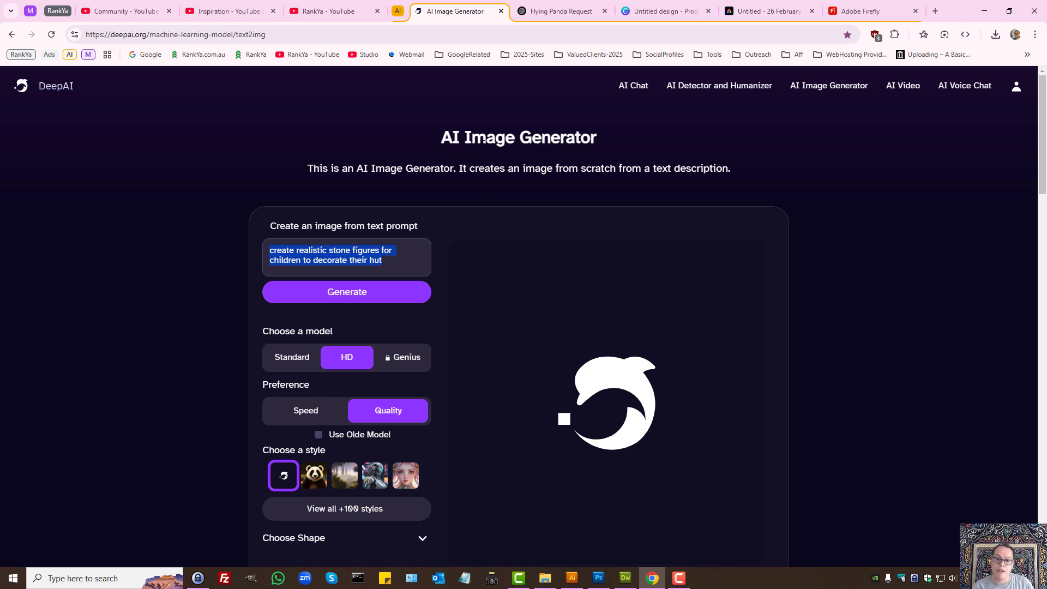
mouse_move(586, 320)
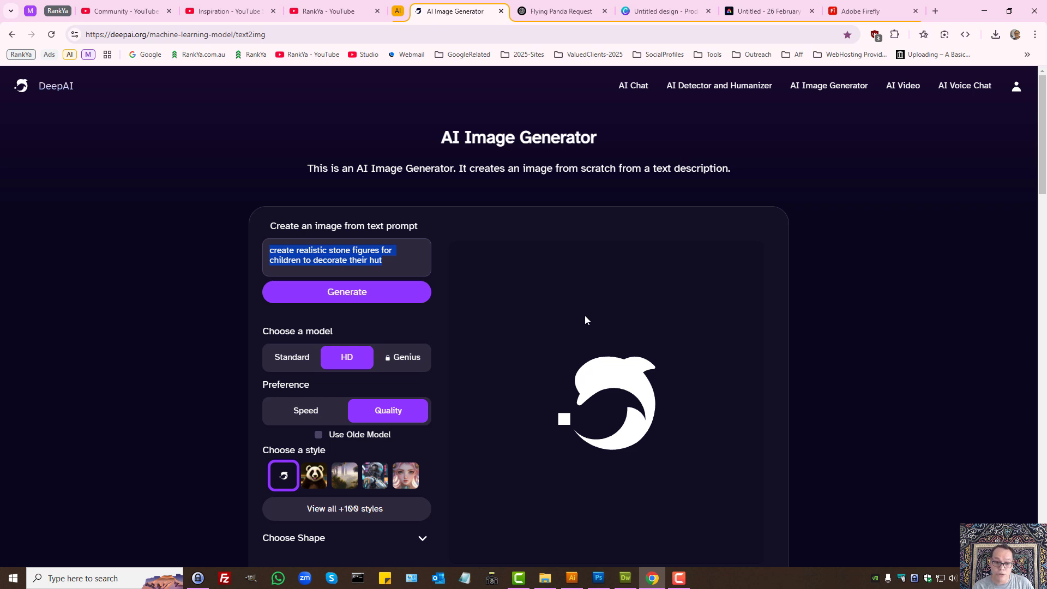
click(347, 291)
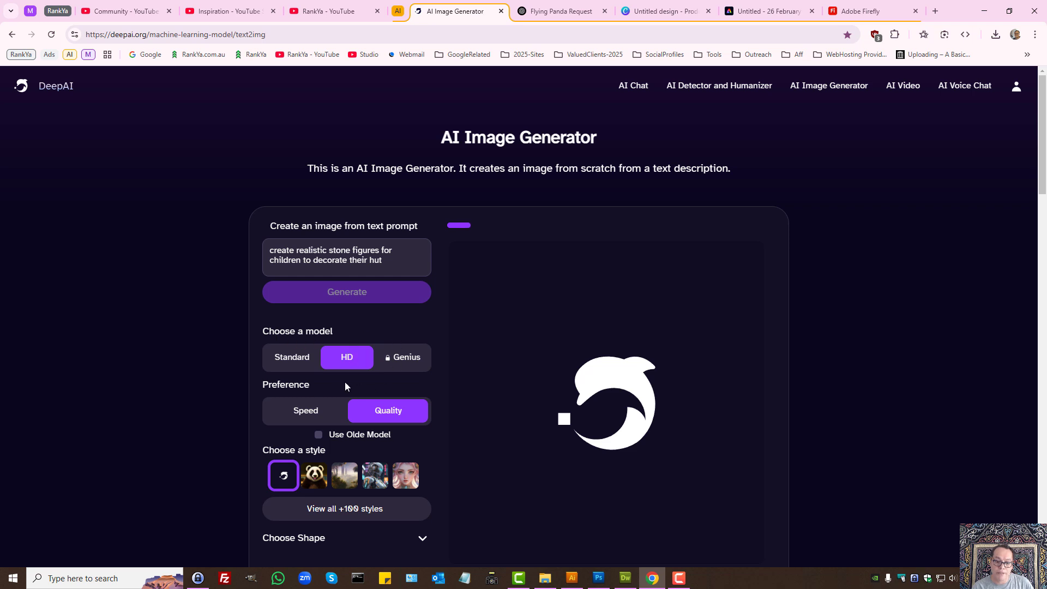
click(347, 292)
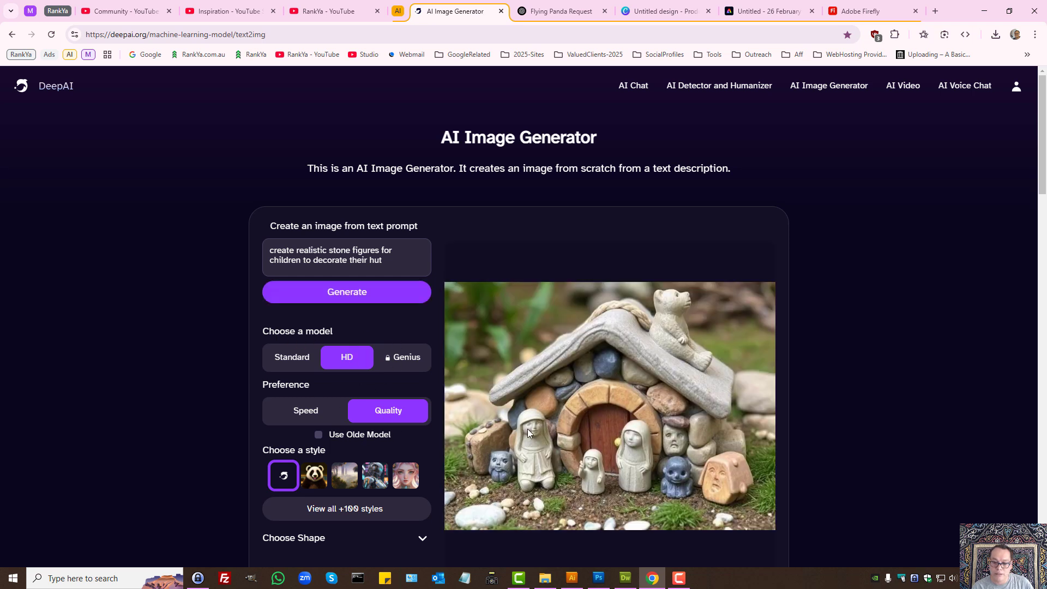
mouse_move(419, 372)
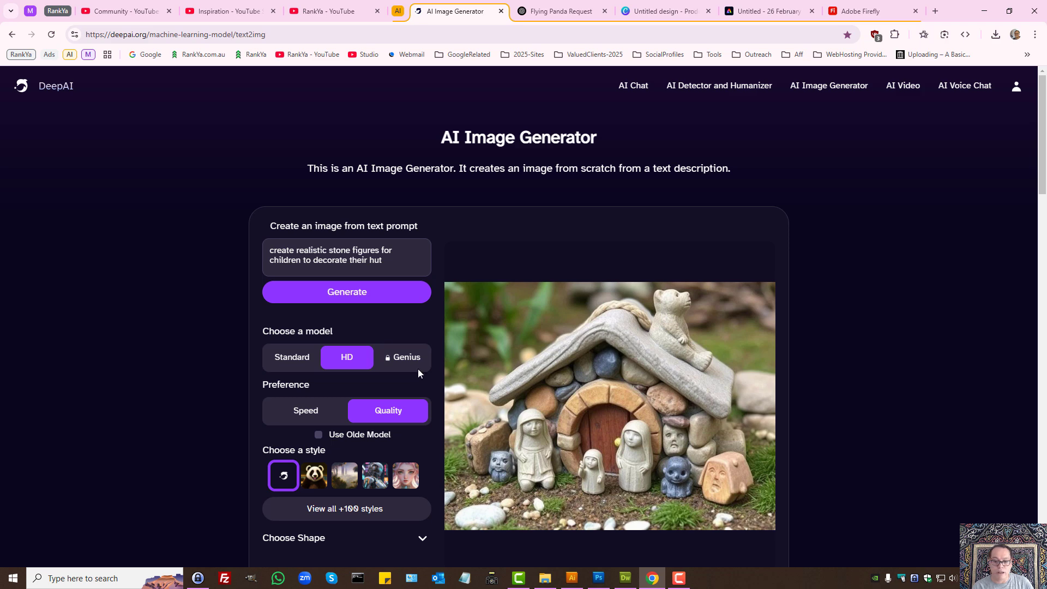
scroll(down, 3)
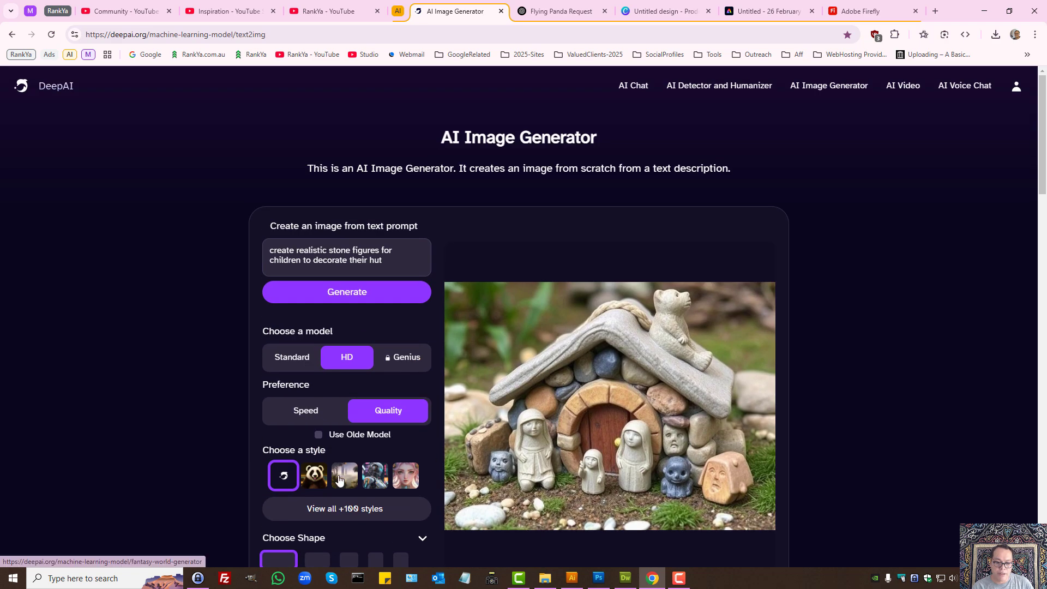
Pick the Fantasy World style thumbnail and regenerate the scene as a sunlit fantasy hut
click(345, 476)
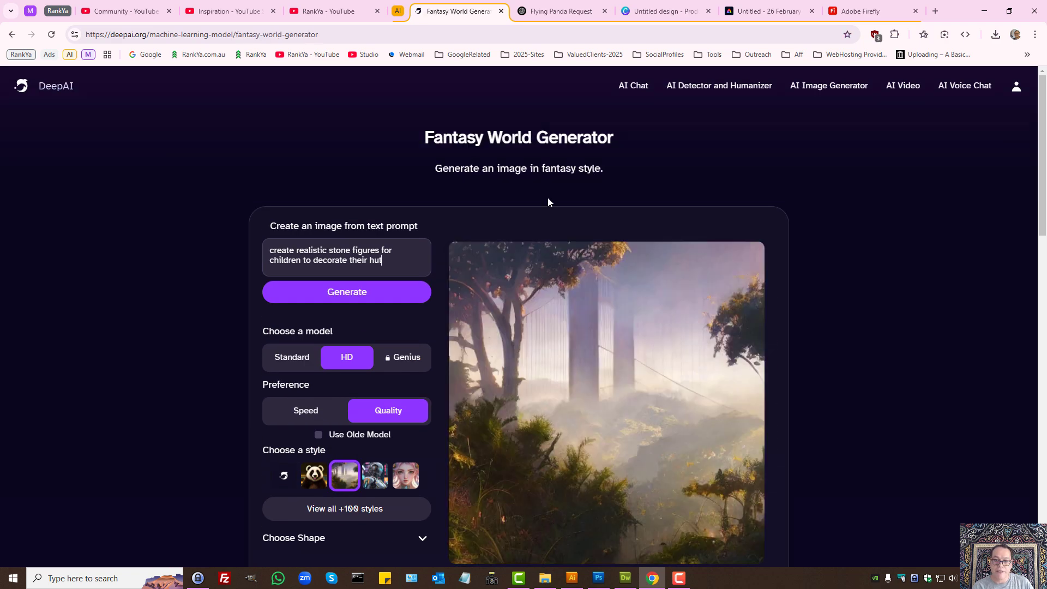
click(347, 292)
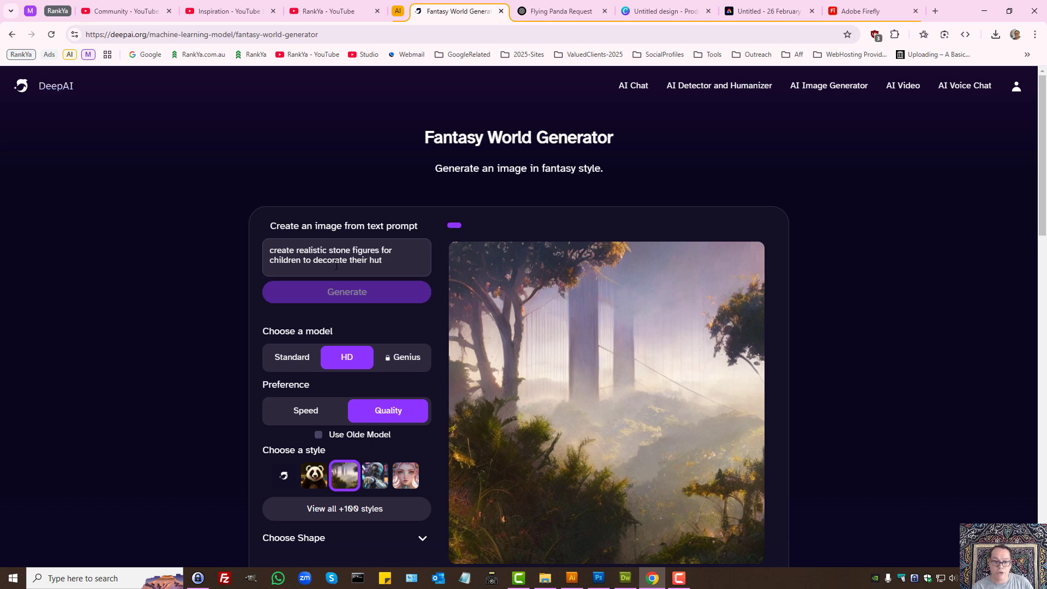
click(347, 291)
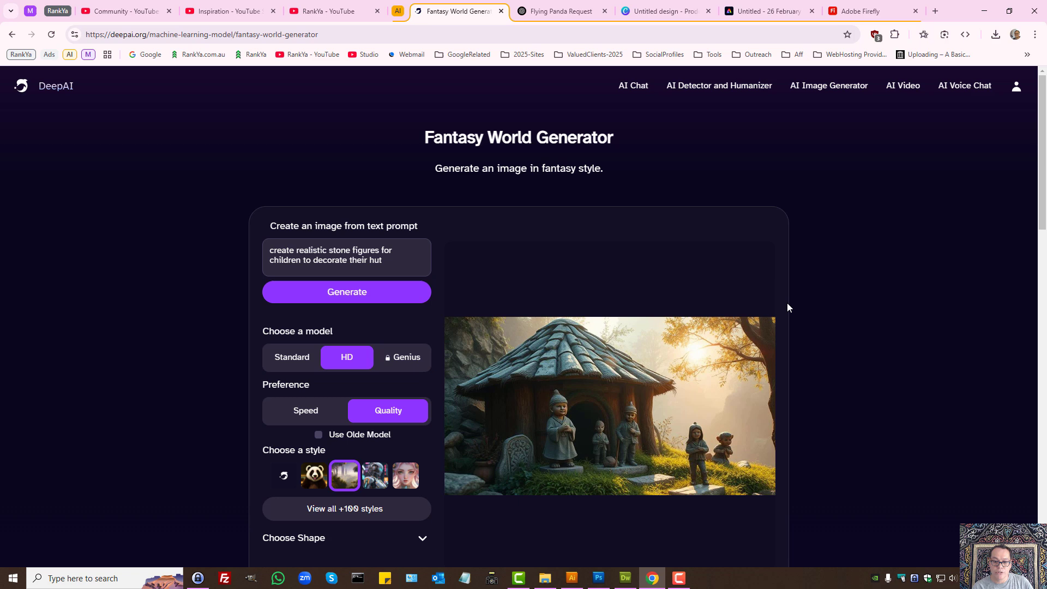
mouse_move(652, 410)
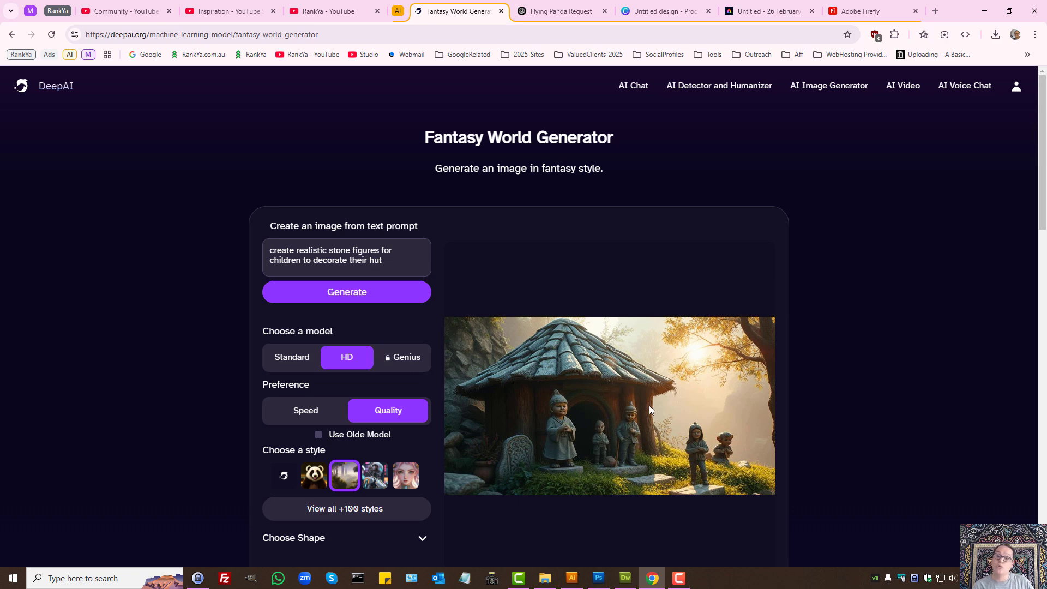
mouse_move(920, 405)
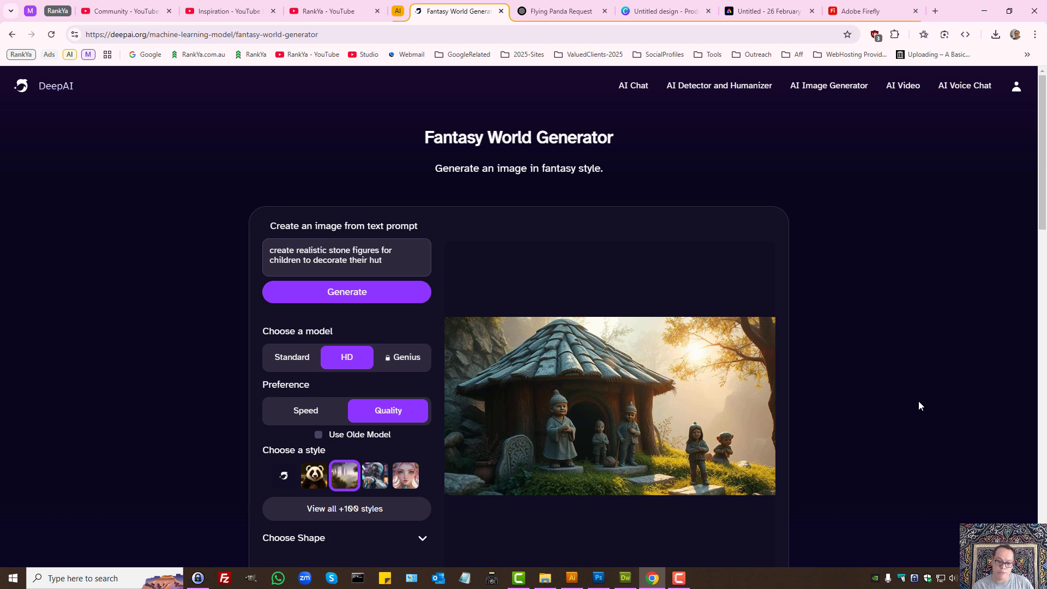
Choose Enhance from the image editing options dropdown below the fantasy hut image
scroll(down, 3)
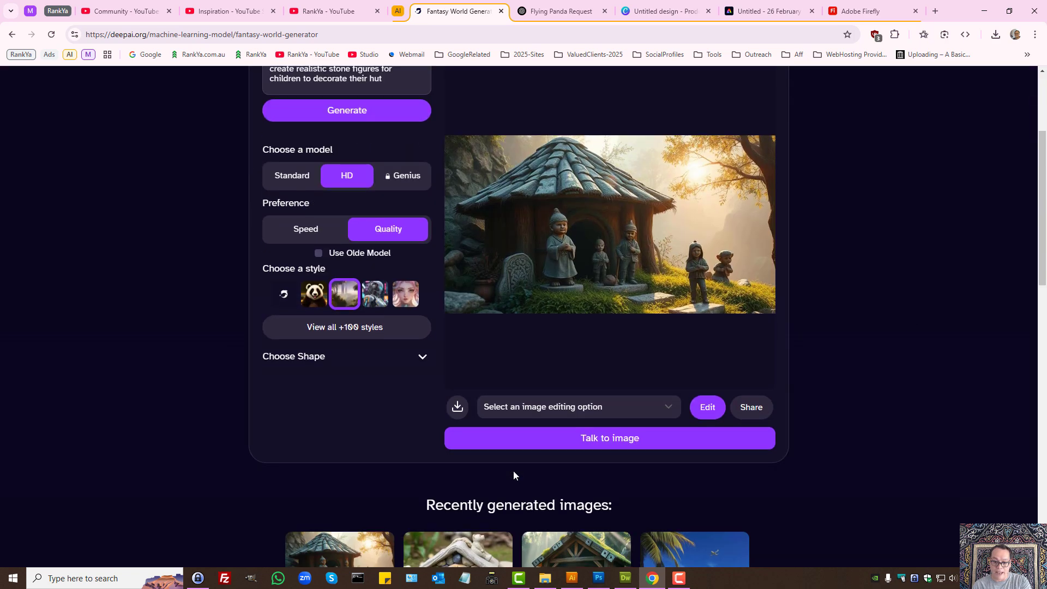
mouse_move(564, 380)
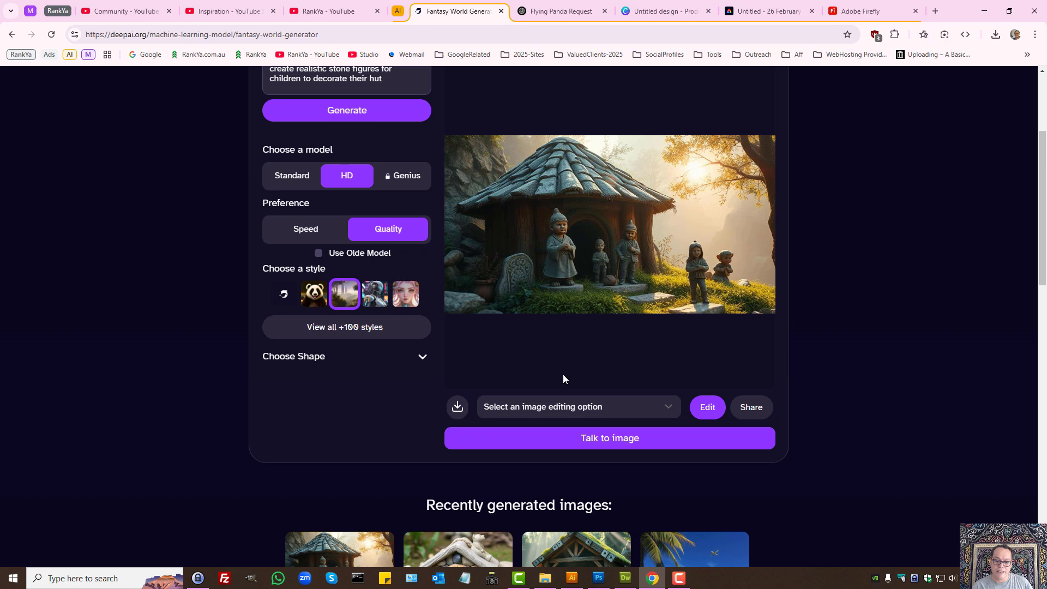
click(577, 407)
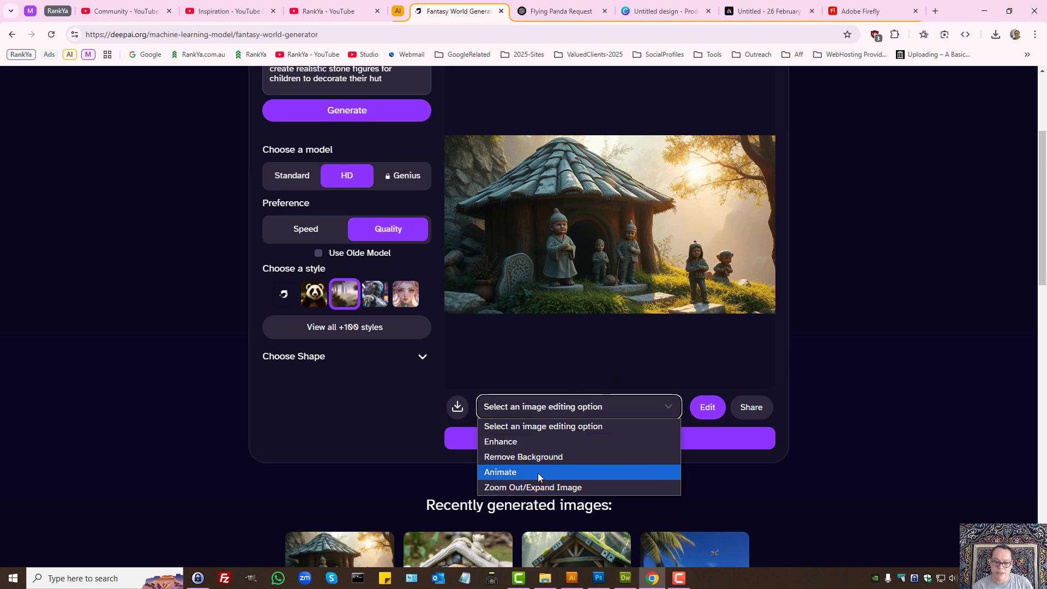
mouse_move(516, 441)
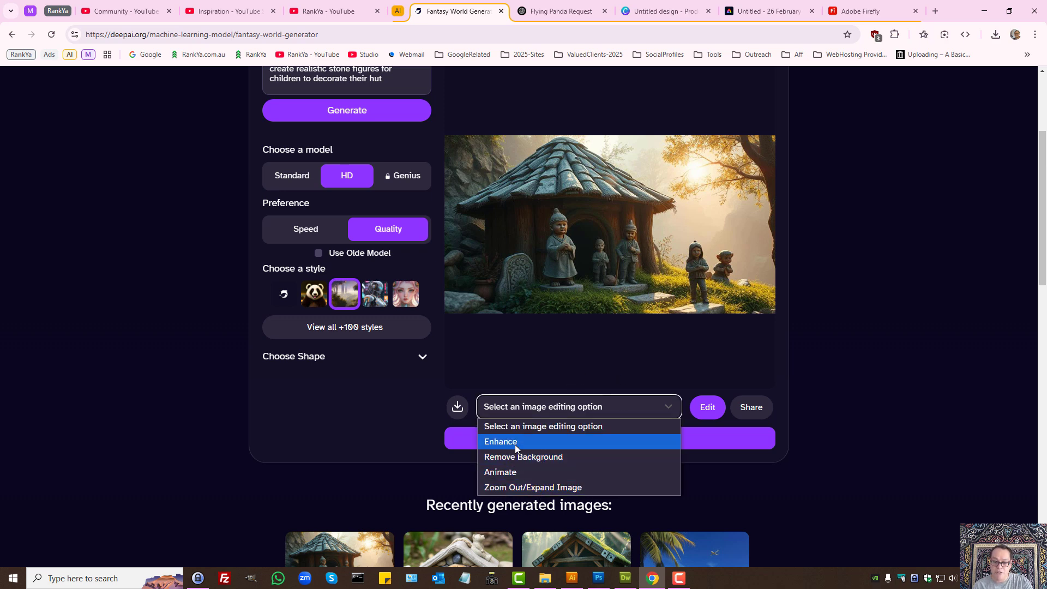
click(500, 441)
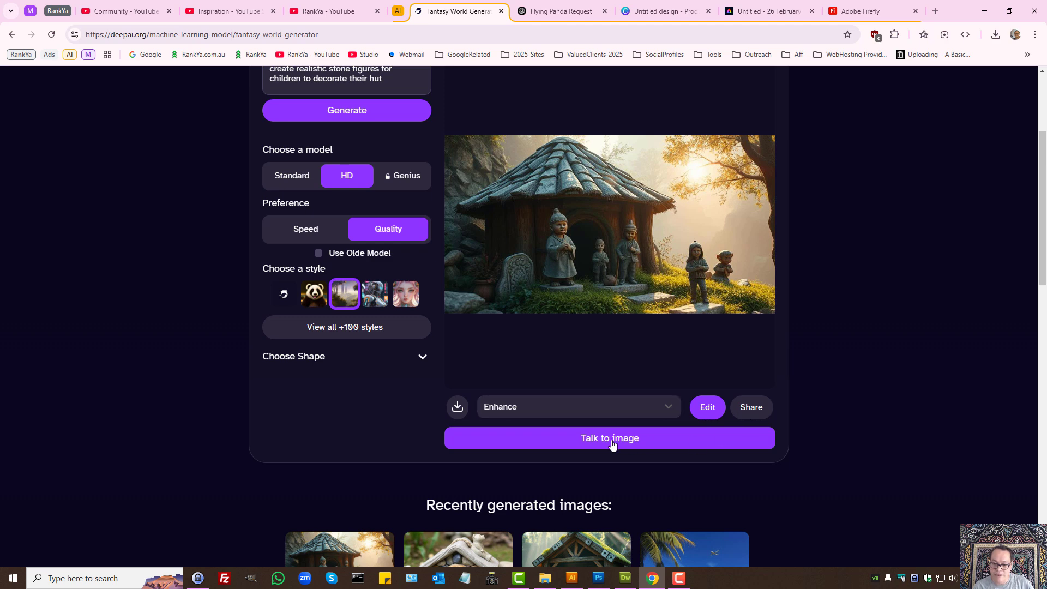
click(608, 438)
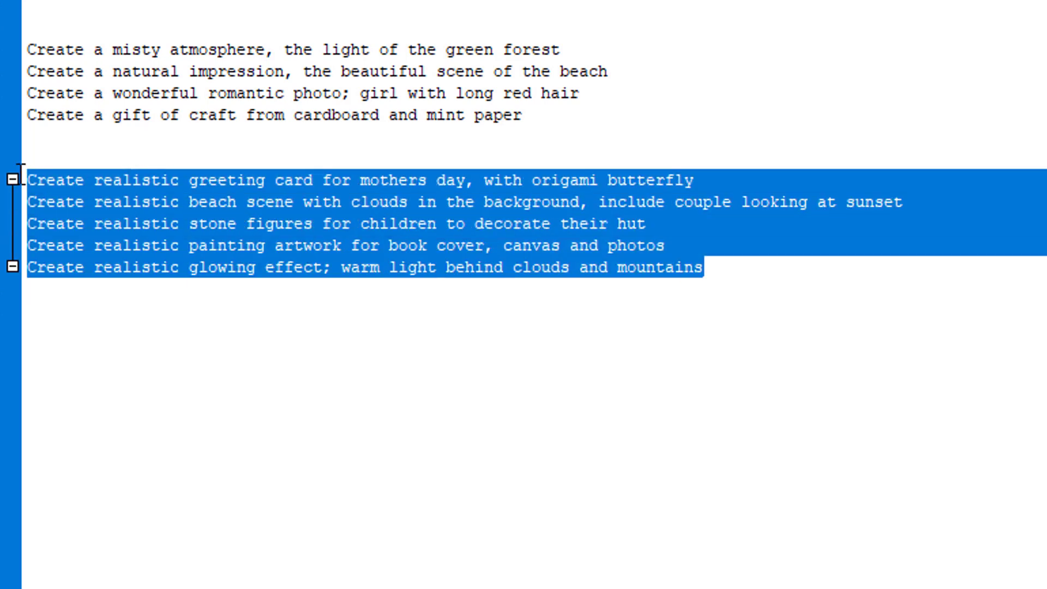
Select the book-cover painting artwork prompt on line 50 and copy it
click(262, 223)
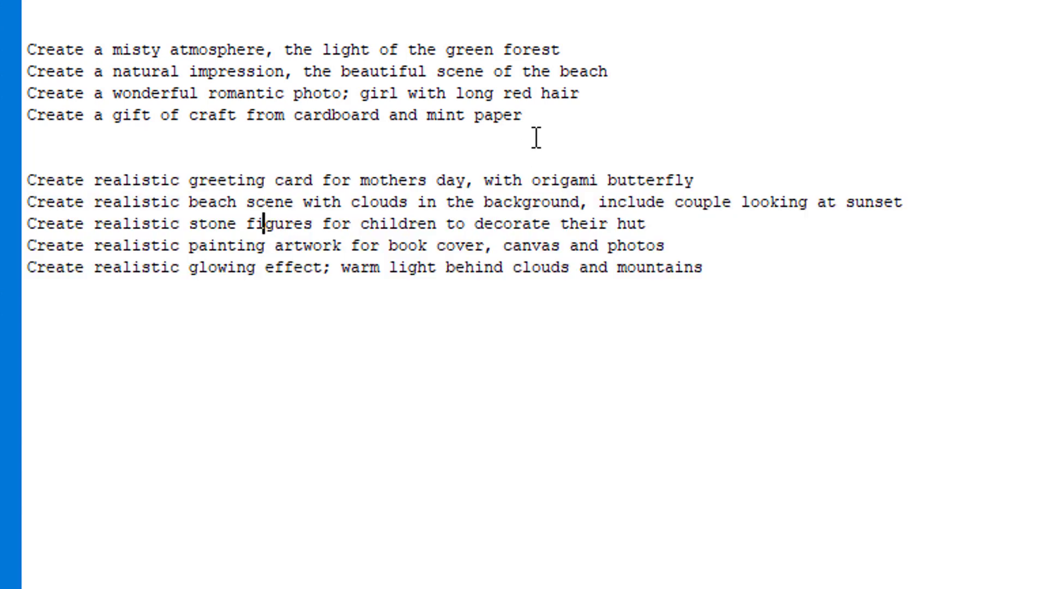
drag(30, 50, 525, 116)
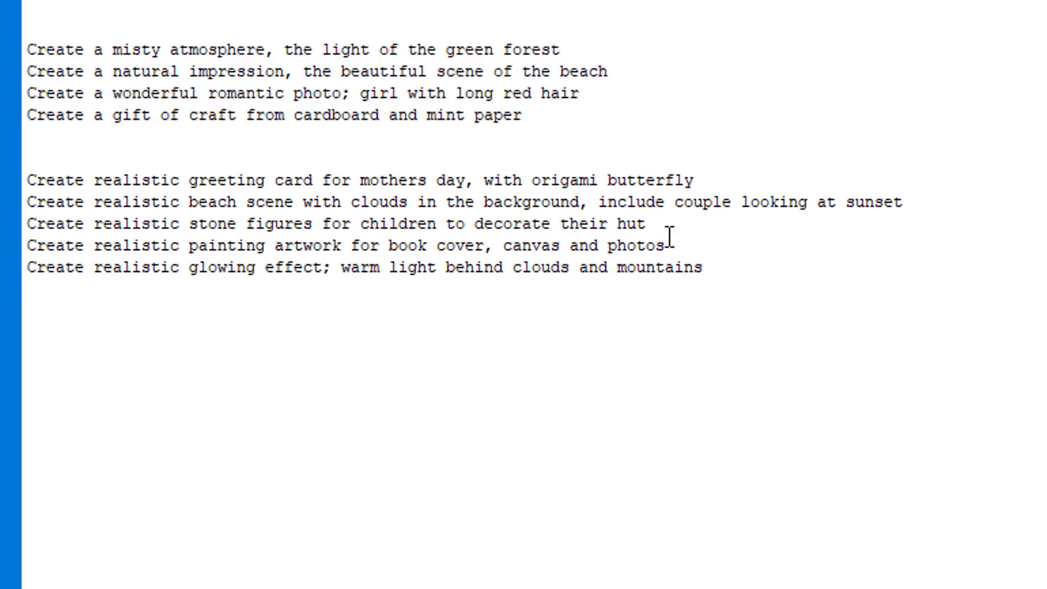
right_click(268, 245)
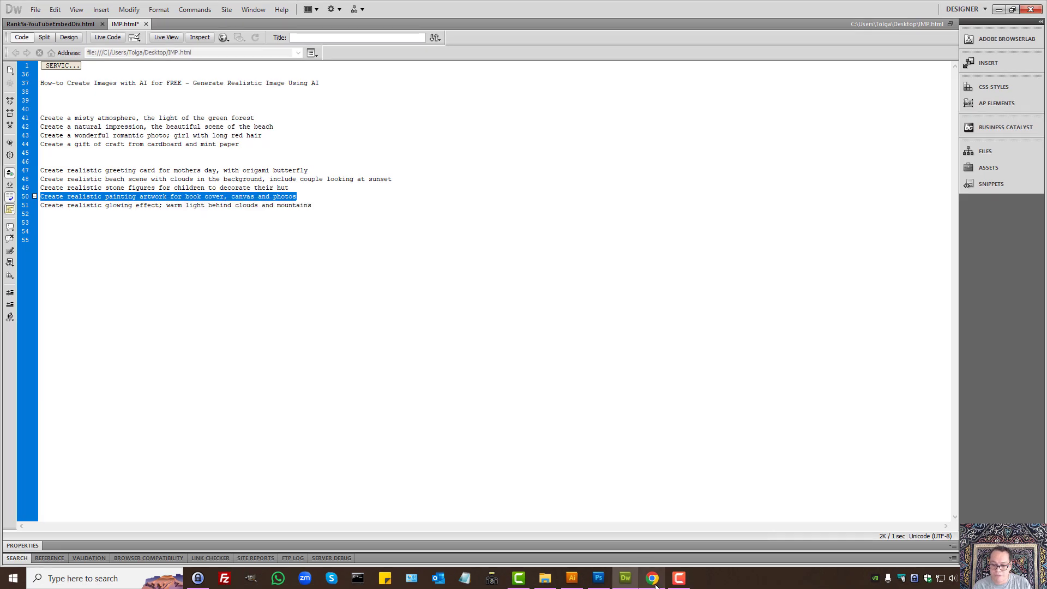
Generate from the painting prompt, append ', include butterflys', and regenerate the butterfly flower scene
click(652, 578)
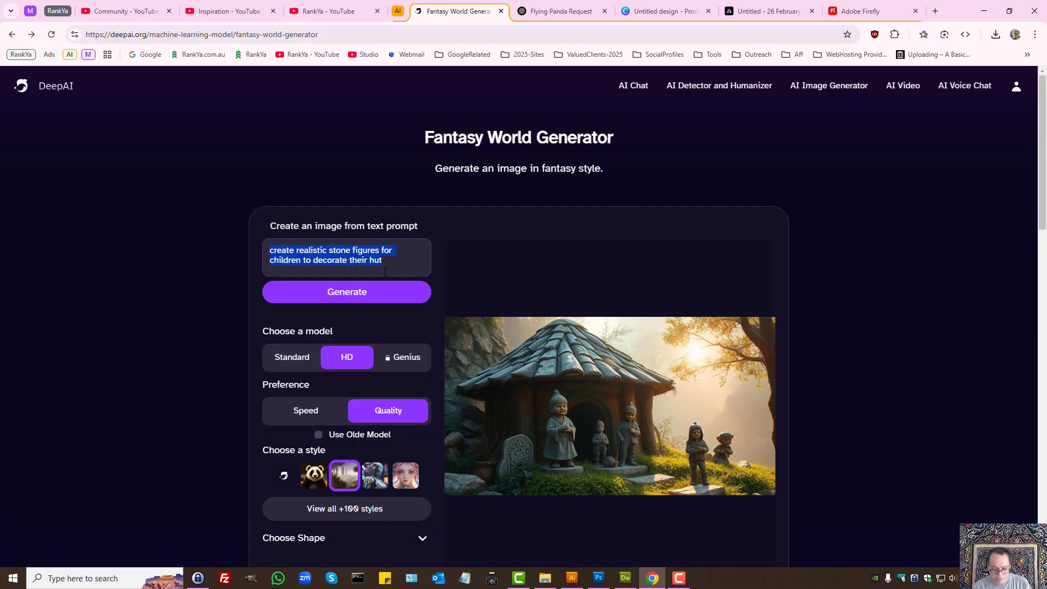
click(346, 292)
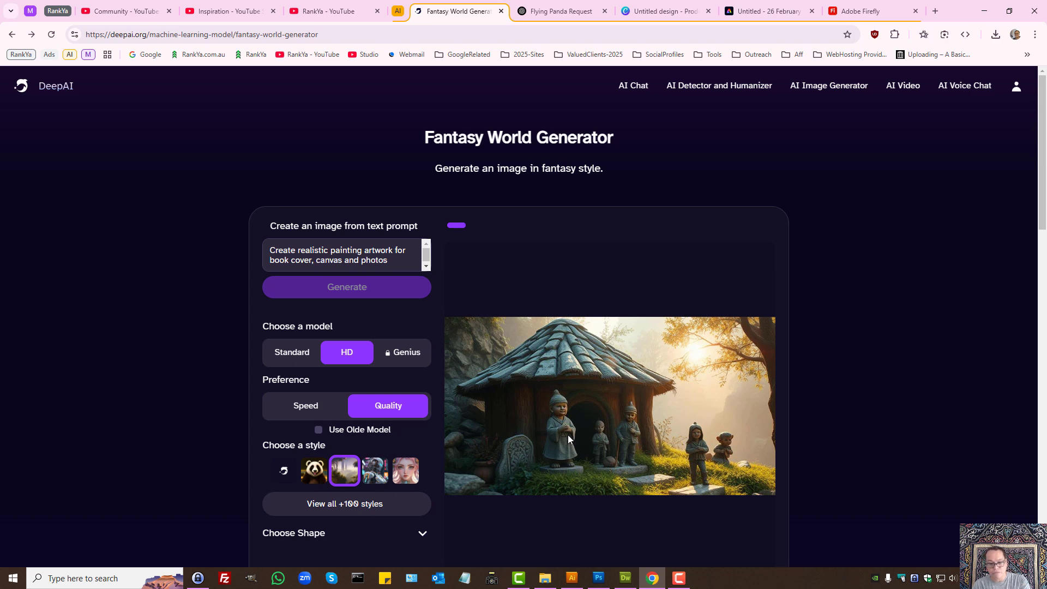
click(347, 286)
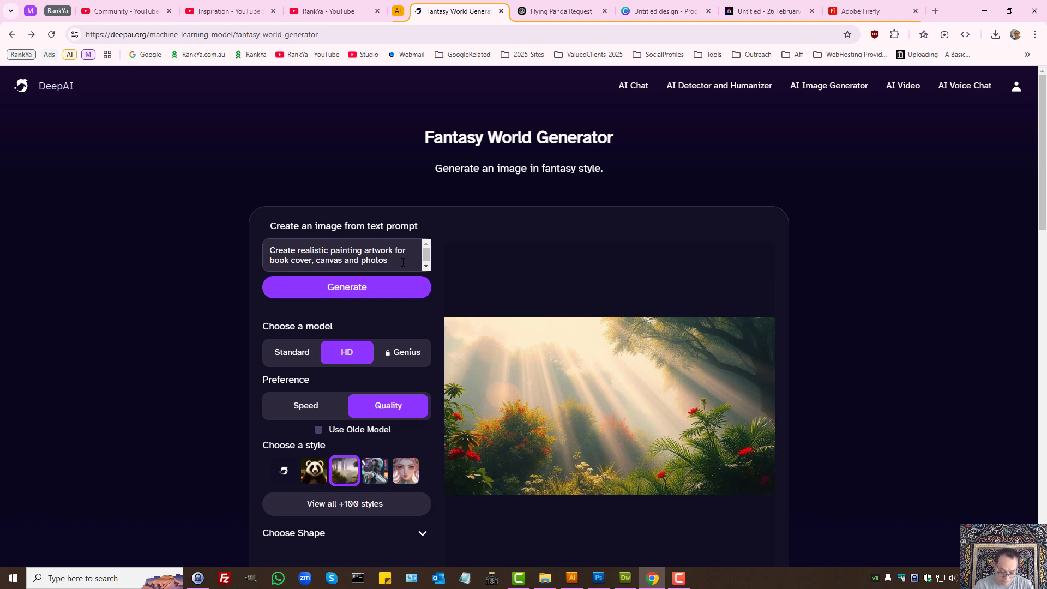
text(,)
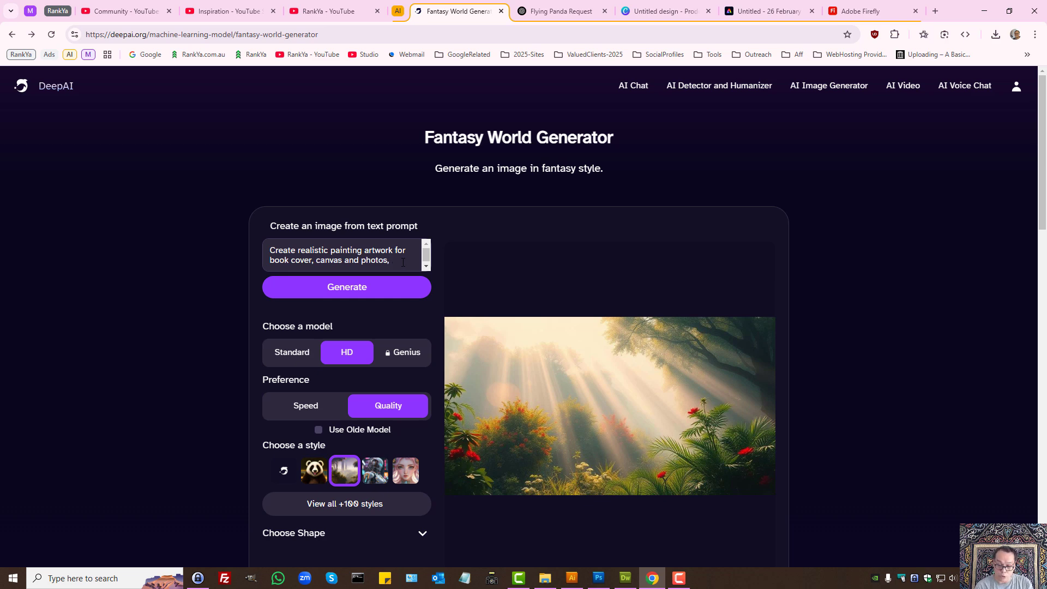
text(include butterfl)
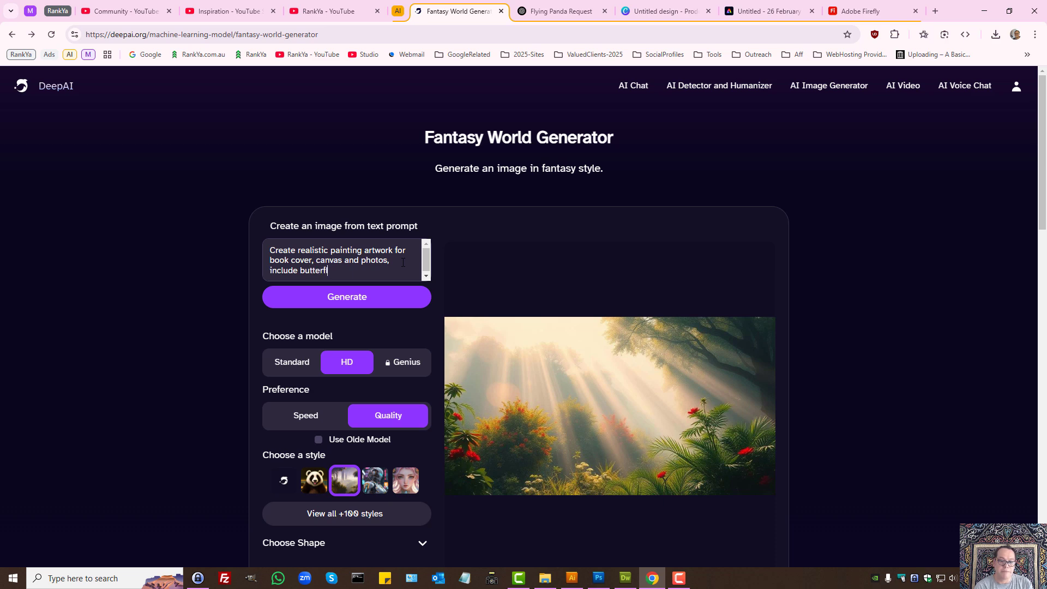
text(y)
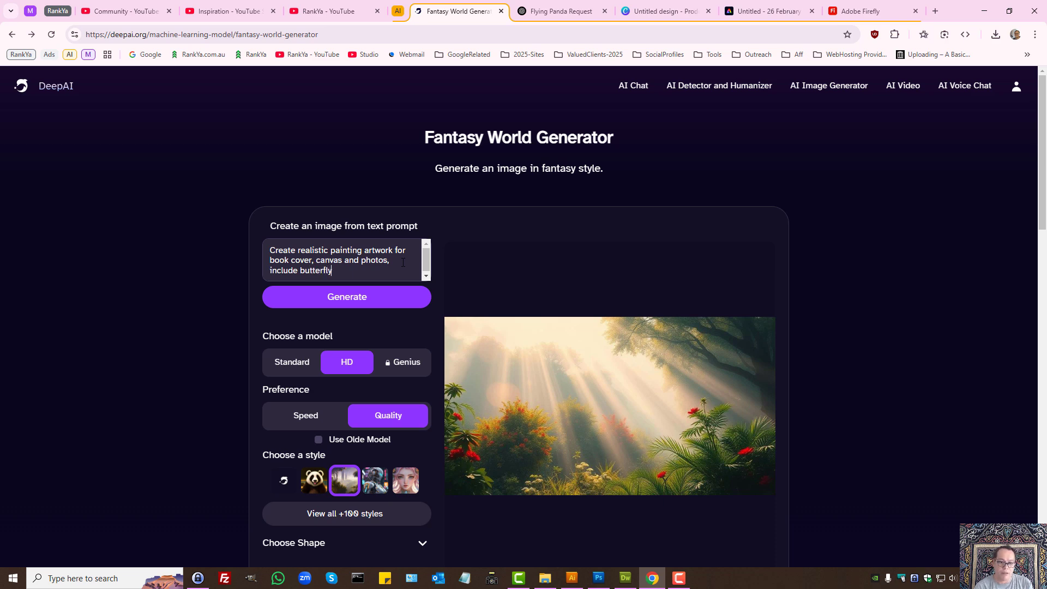
text(s)
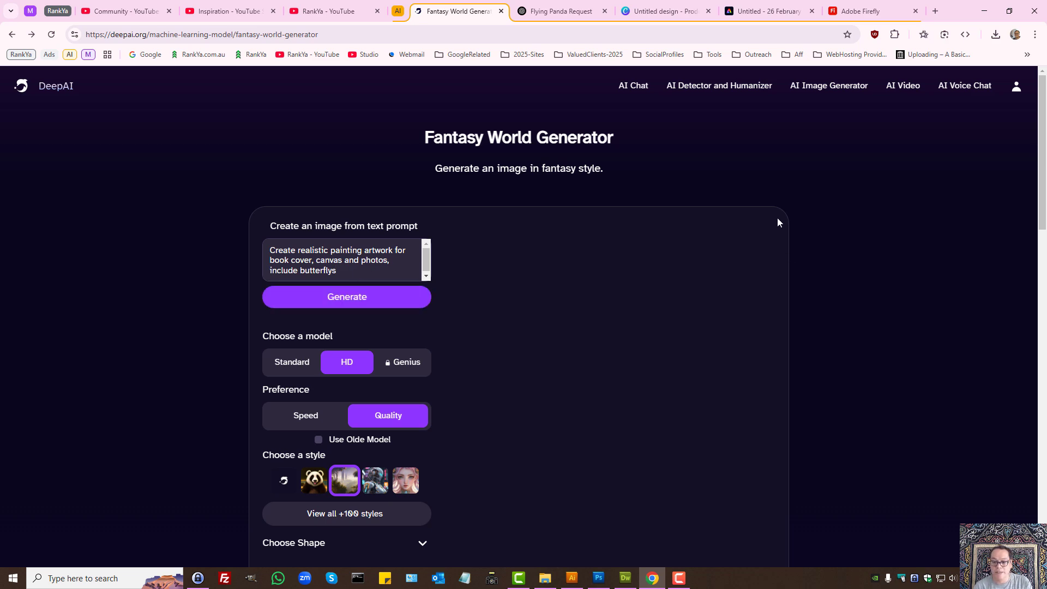
click(346, 296)
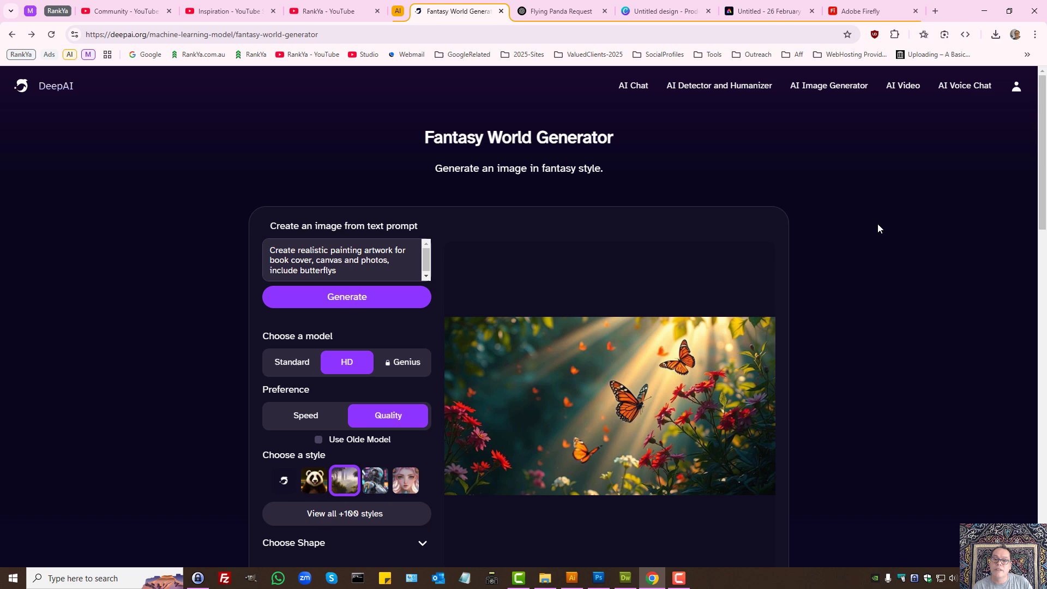
Browse the Canva, Adobe Express and Firefly tabs, ending on the Flying Panda ChatGPT chat
scroll(down, 3)
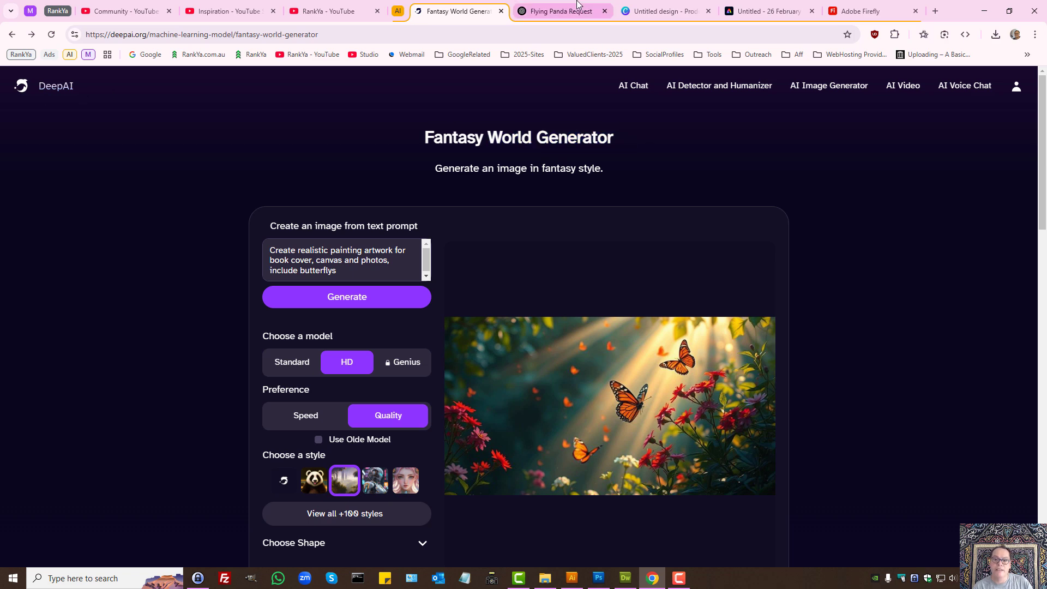
click(661, 11)
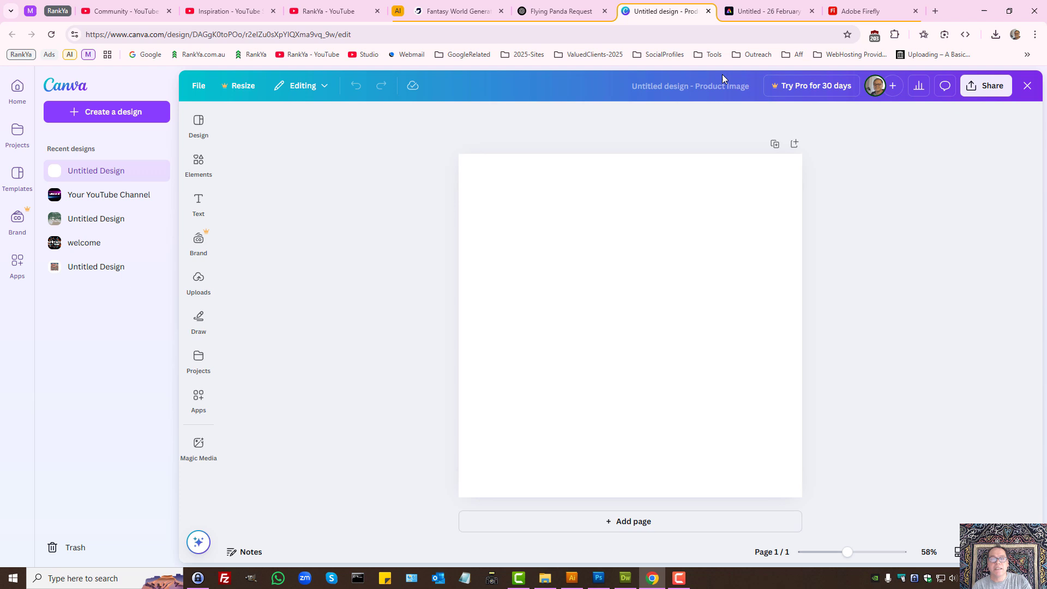
mouse_move(868, 11)
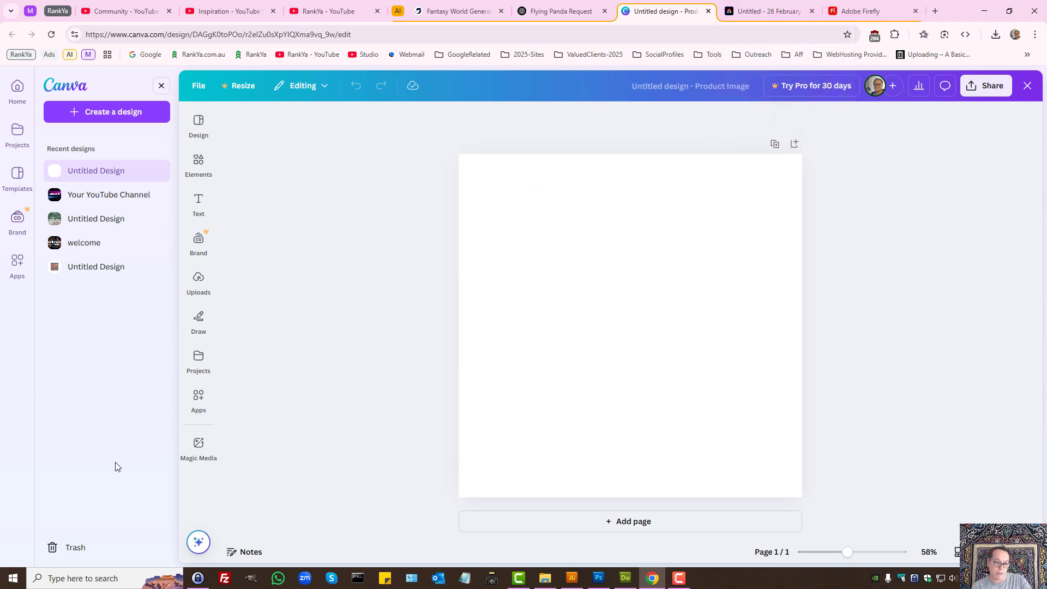
click(767, 11)
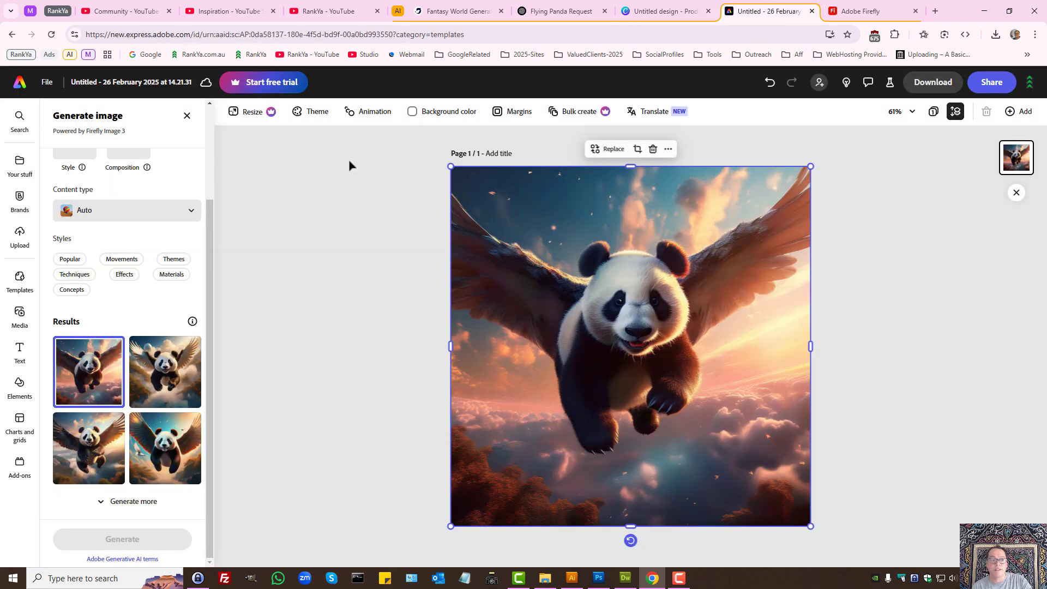
click(869, 11)
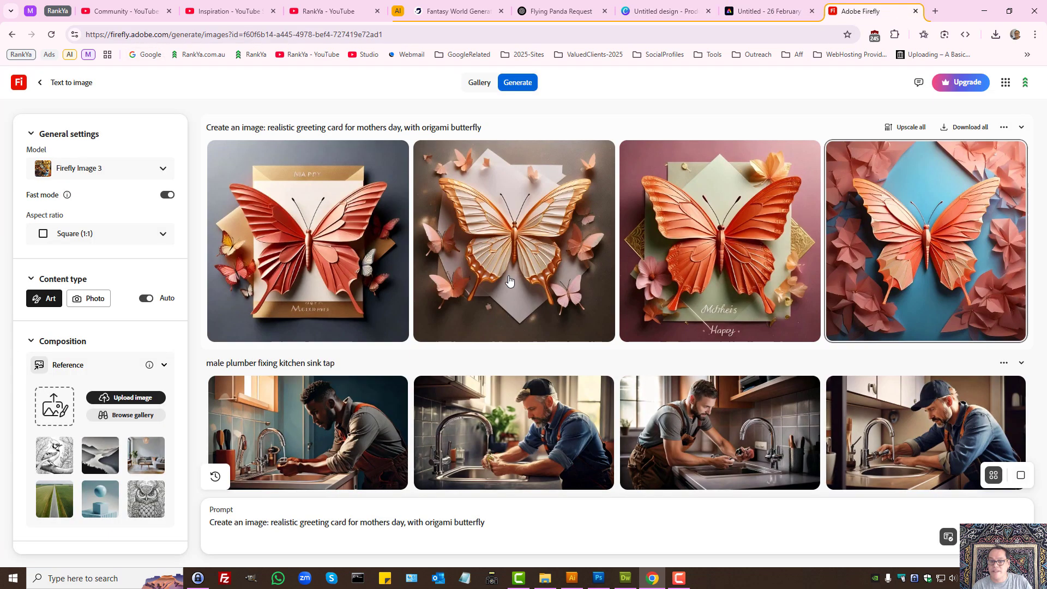
click(554, 11)
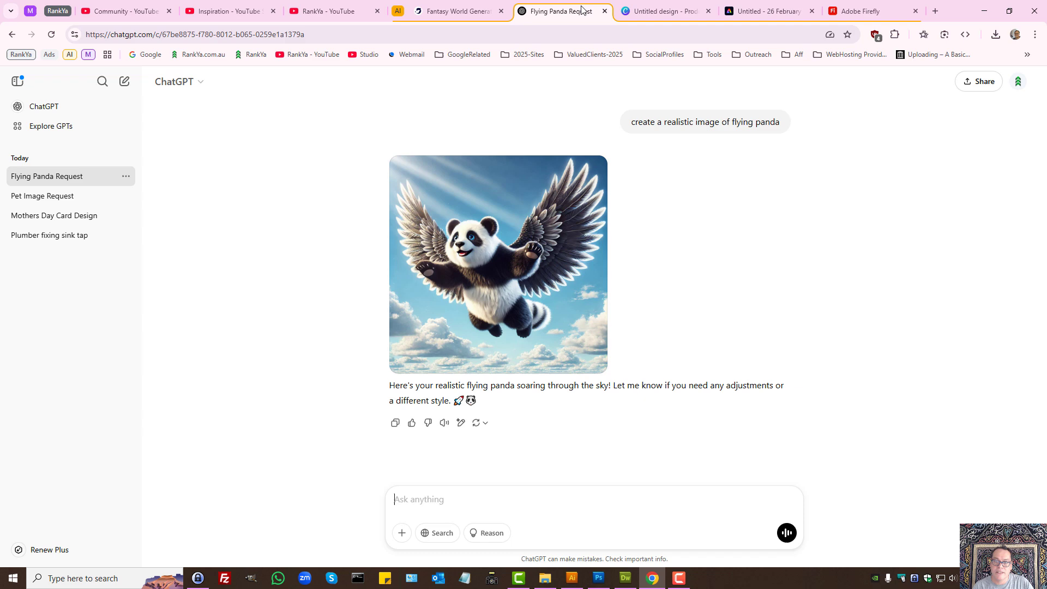
click(457, 11)
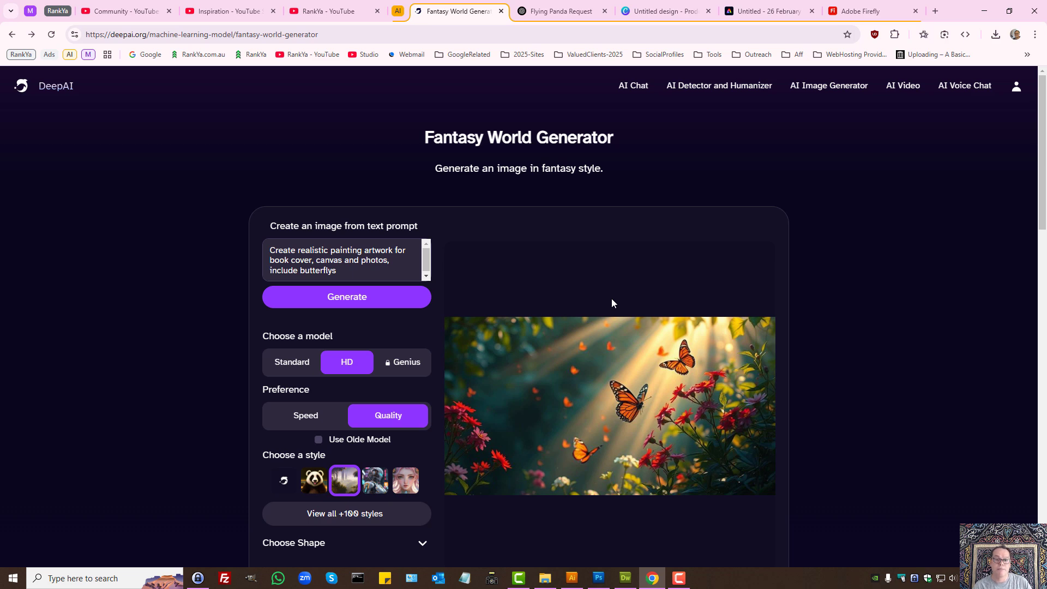
mouse_move(599, 273)
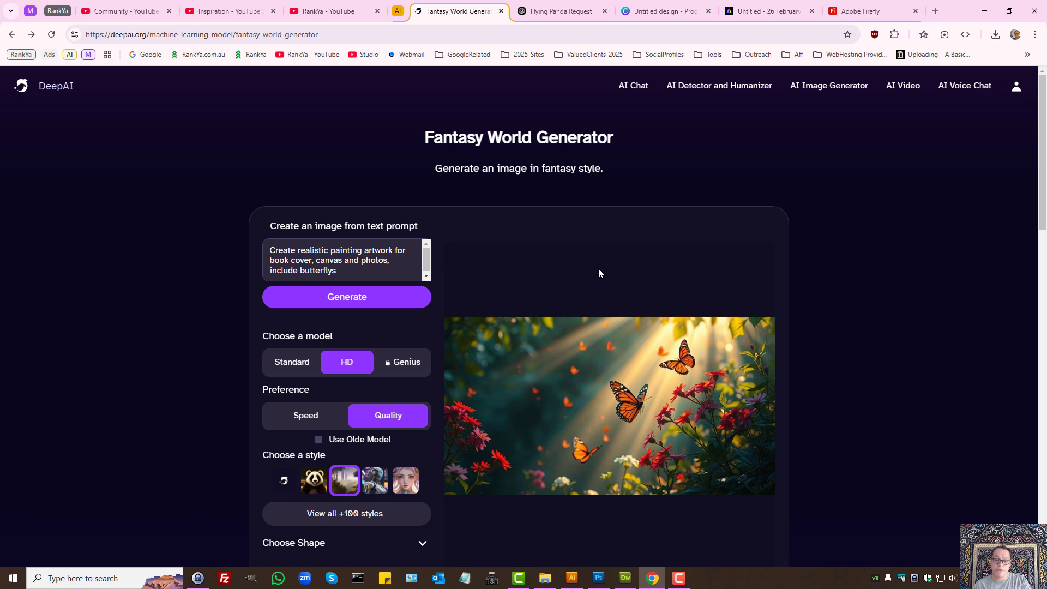
mouse_move(592, 279)
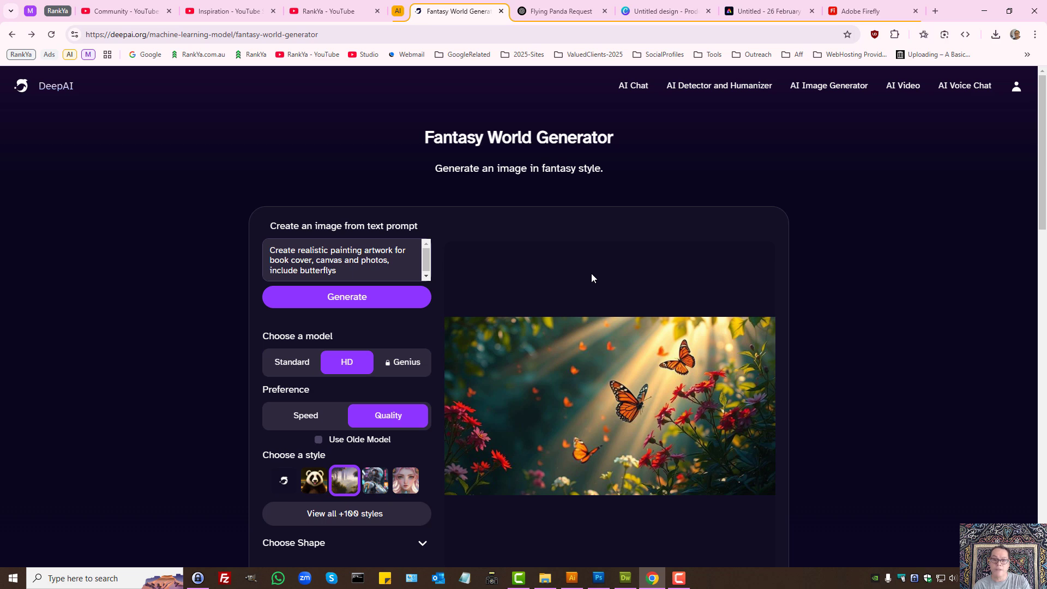
mouse_move(569, 264)
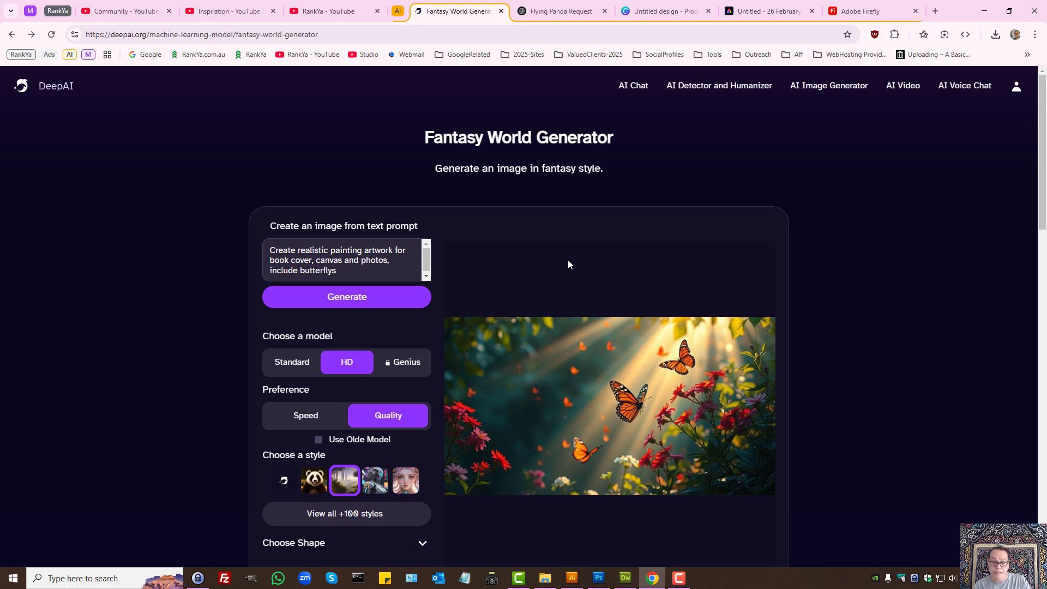
mouse_move(567, 277)
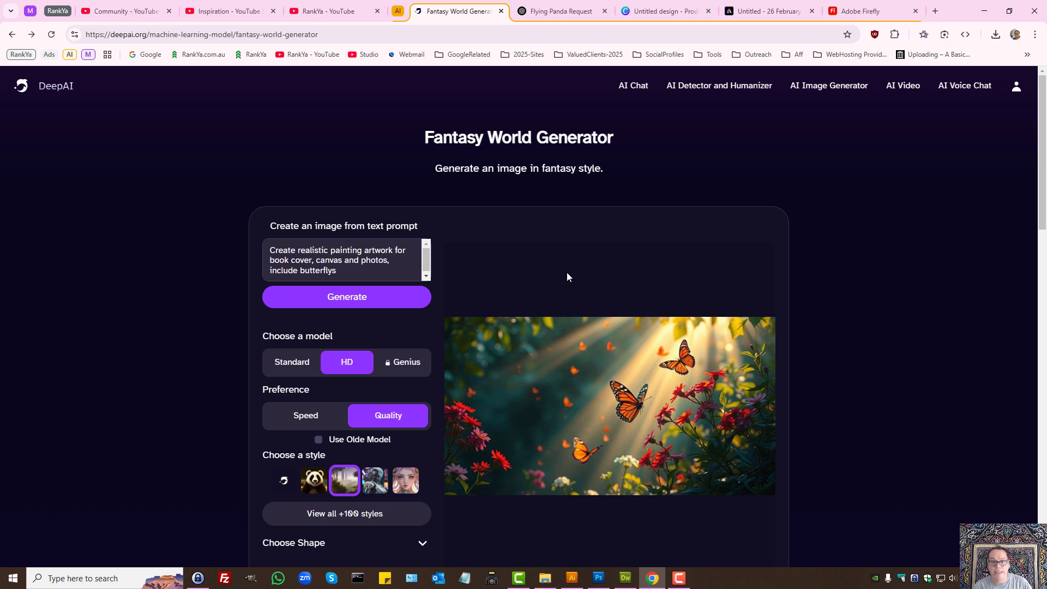
mouse_move(504, 361)
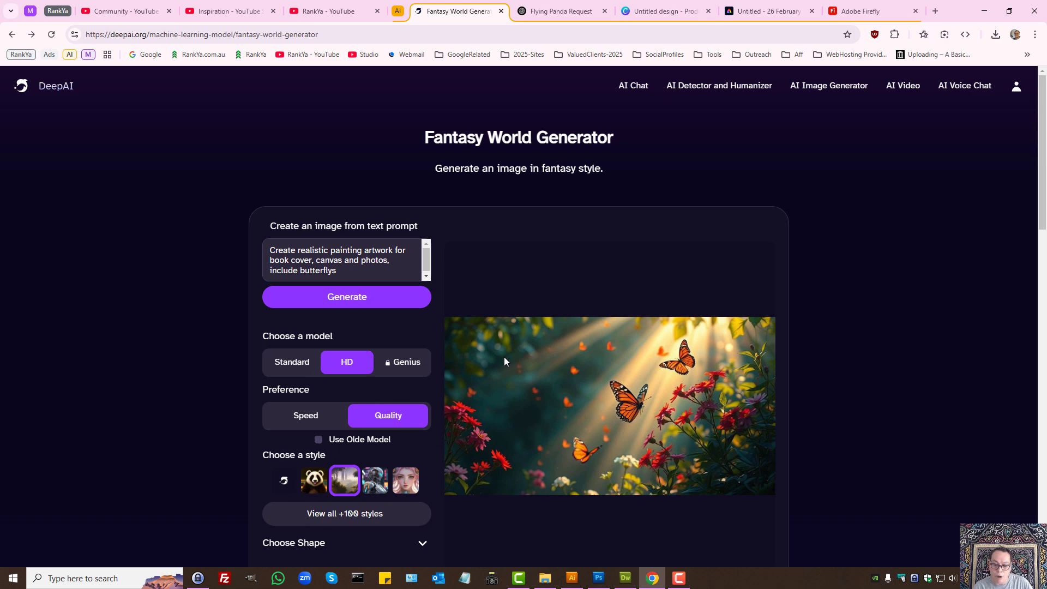
mouse_move(506, 361)
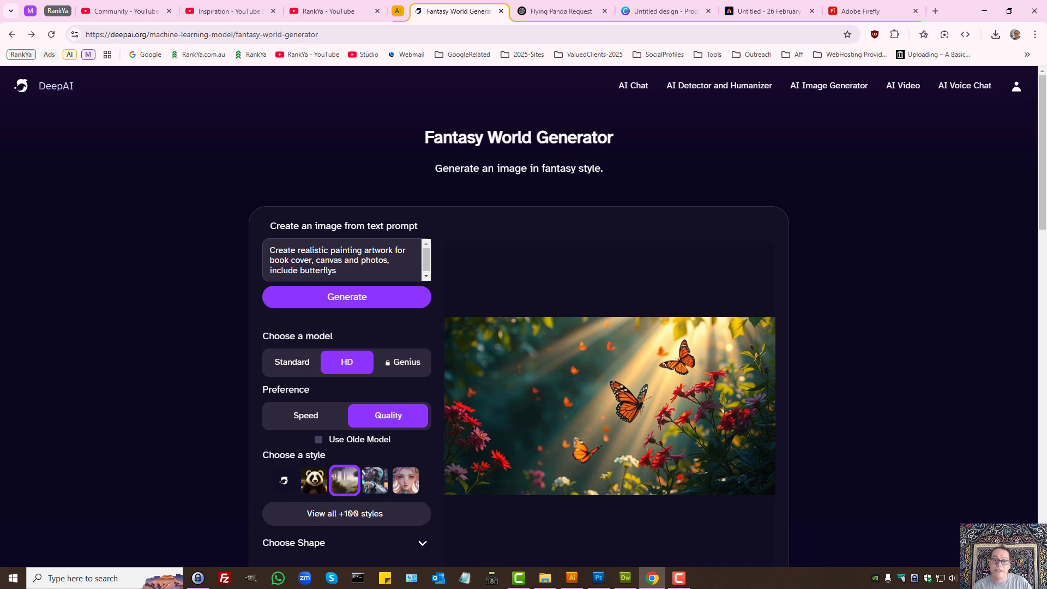